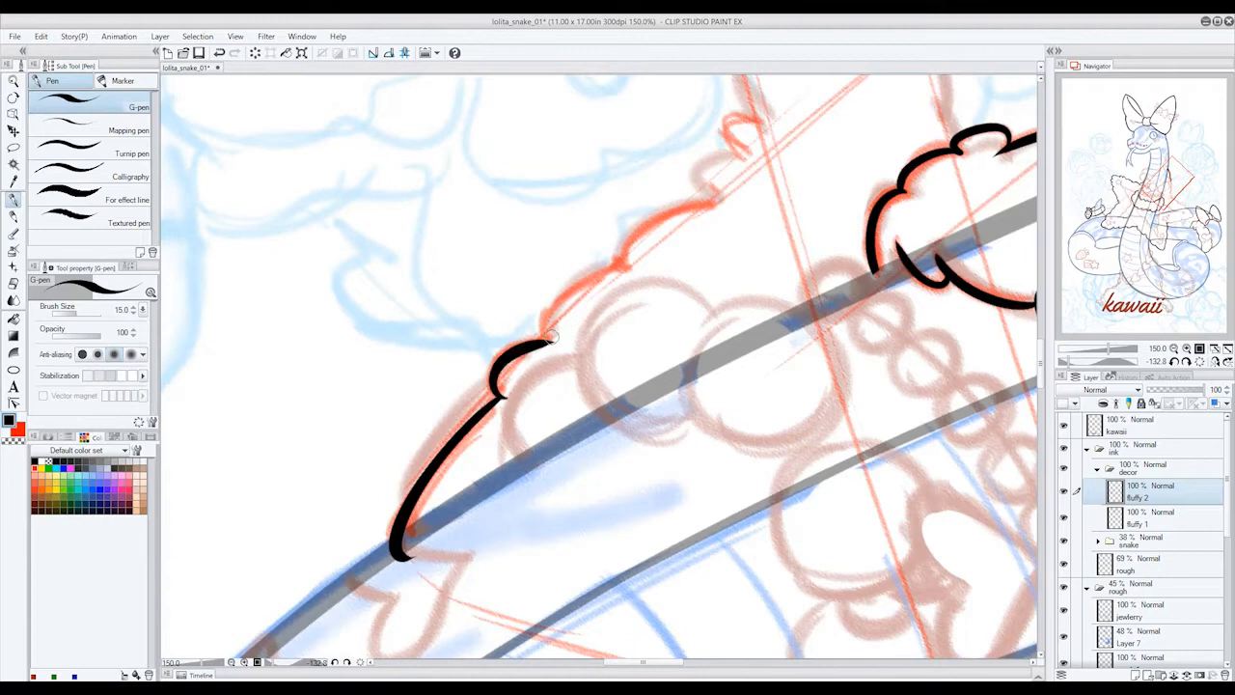
Step: Ink the next scalloped bumps of the cloud outline over the red sketch with the G-pen
drag(540, 347, 627, 260)
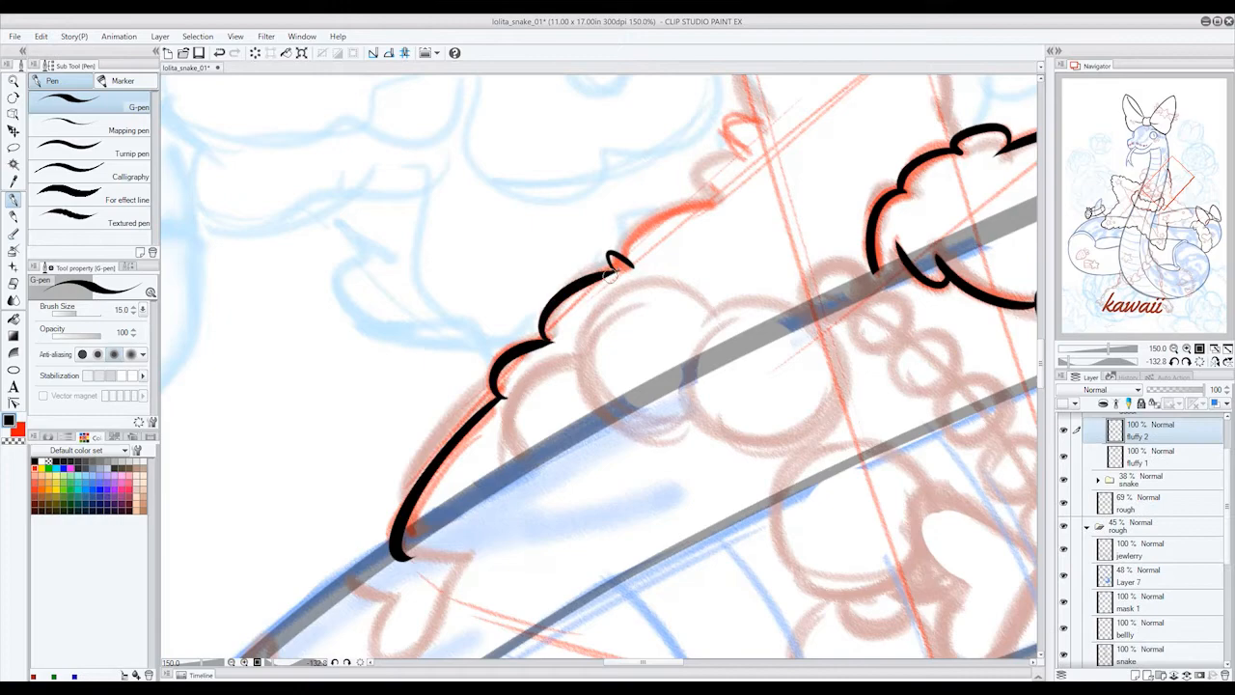